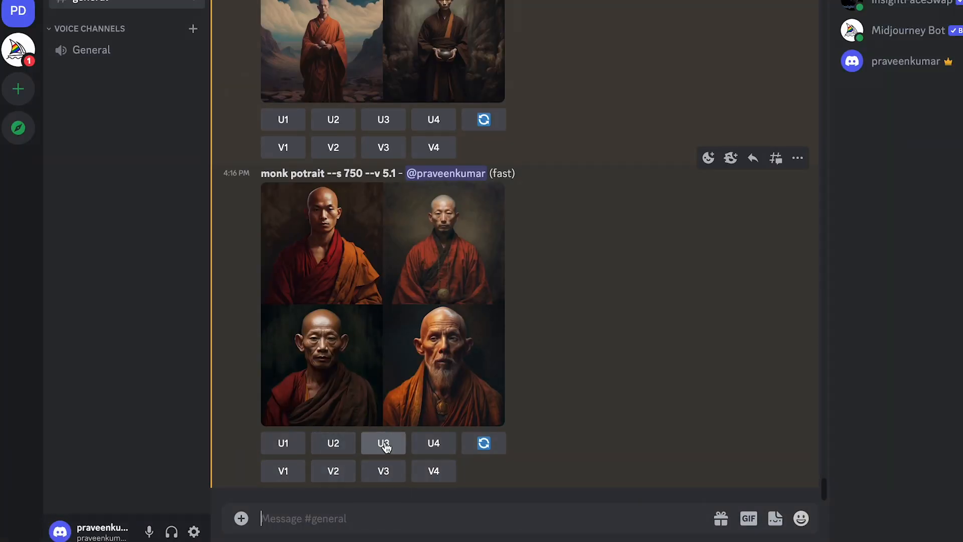
- Queue image 3 of the monk portrait grid for upscaling with U3
left_click(382, 442)
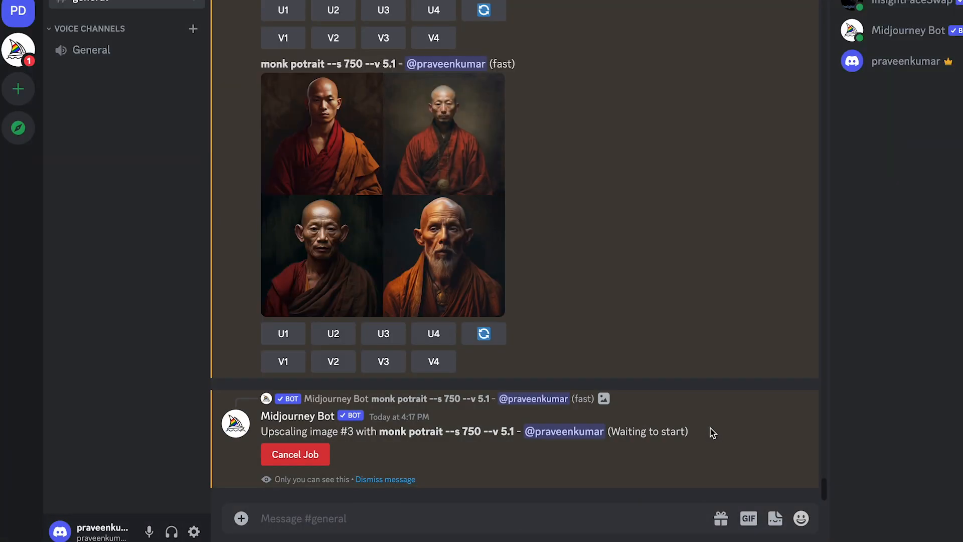
left_click(383, 333)
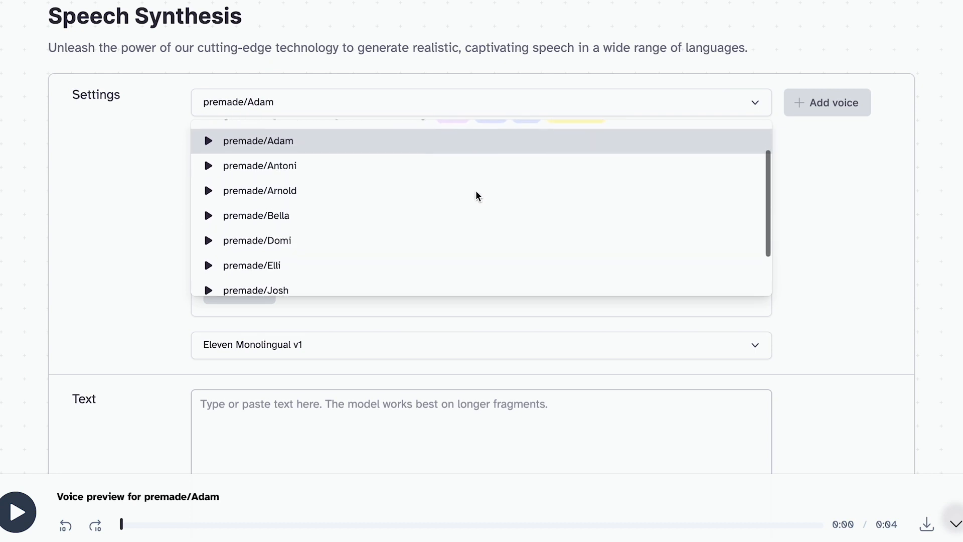
- Generate the present-moment quote as Adam-voiced speech and download the mp3
left_click(259, 140)
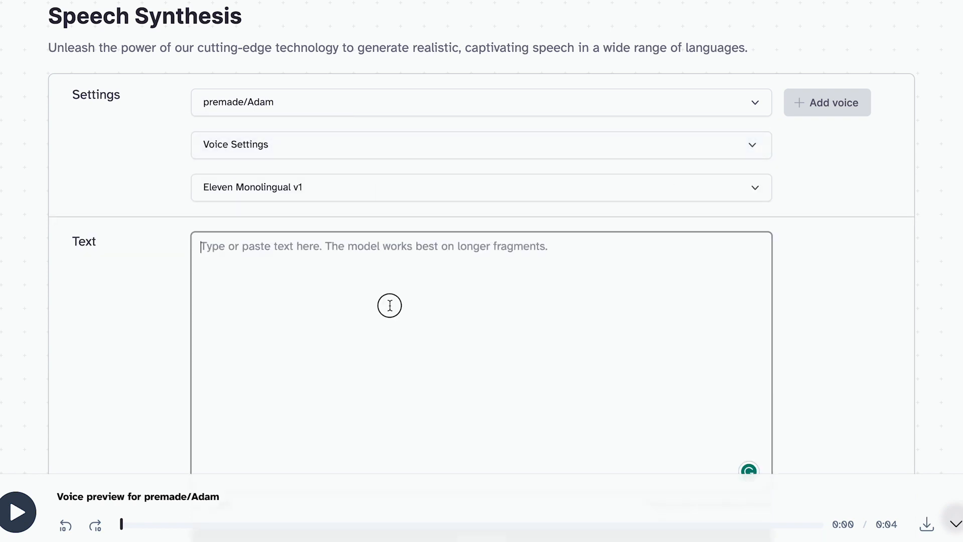
type("The present moment is filled with joy and happiness. If you are attentive, you will see it.")
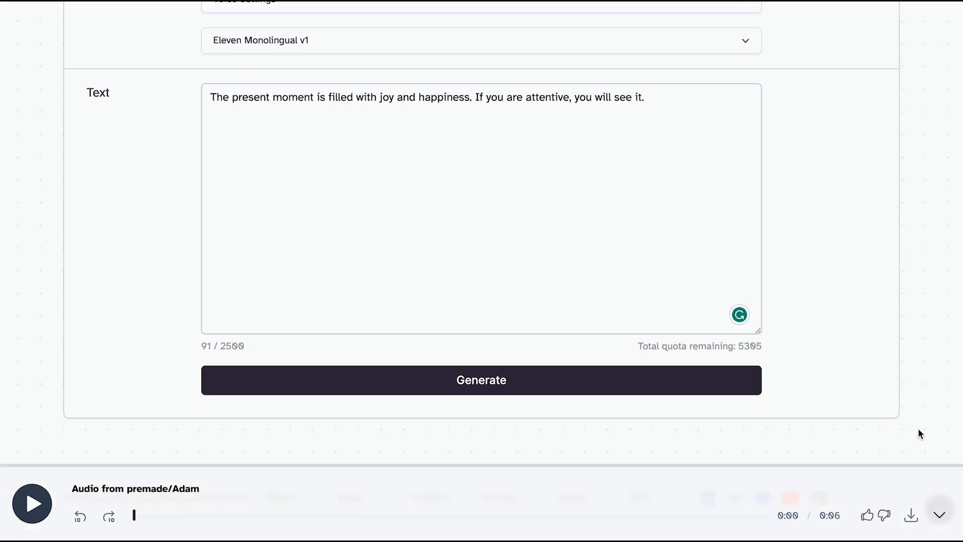
left_click(910, 514)
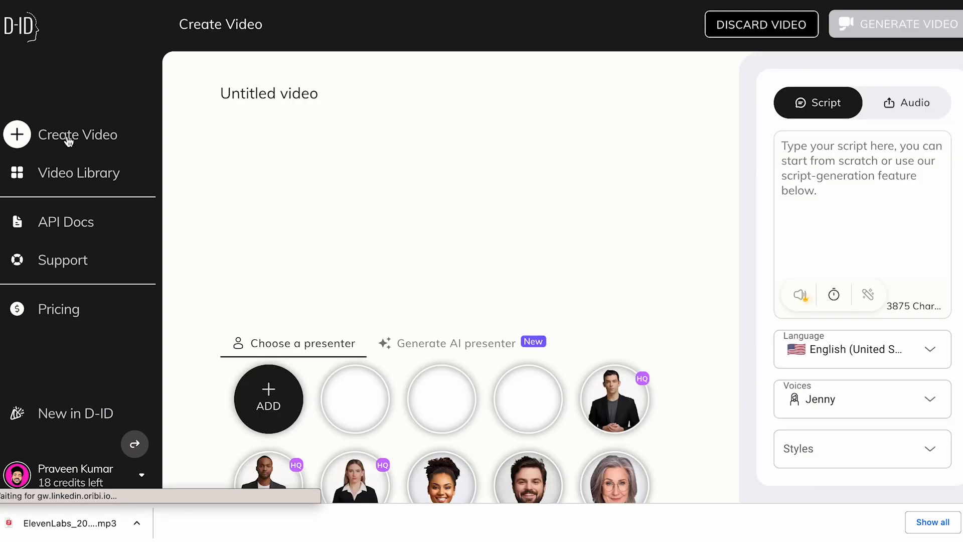
- Generate a talking video of the monk presenter from the uploaded mp3 for one credit
left_click(354, 398)
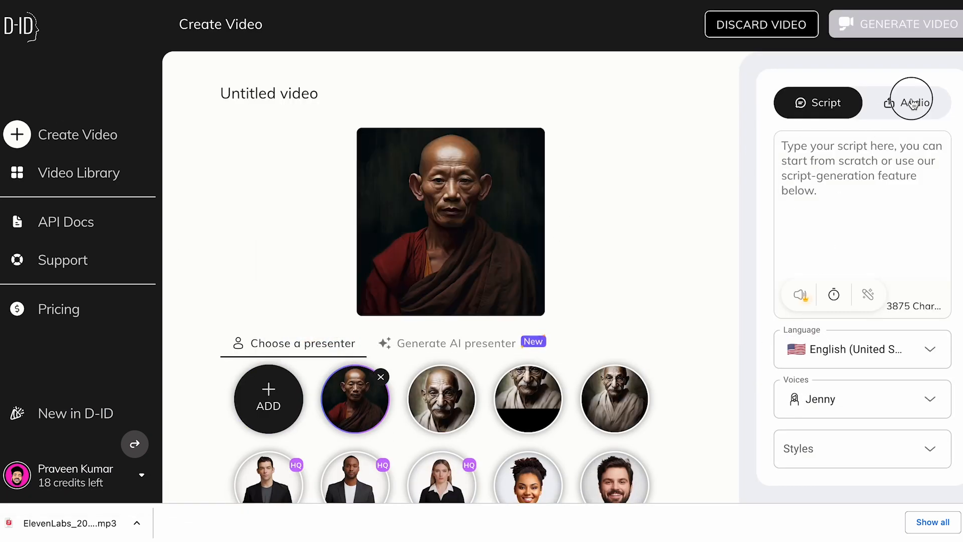
left_click(911, 103)
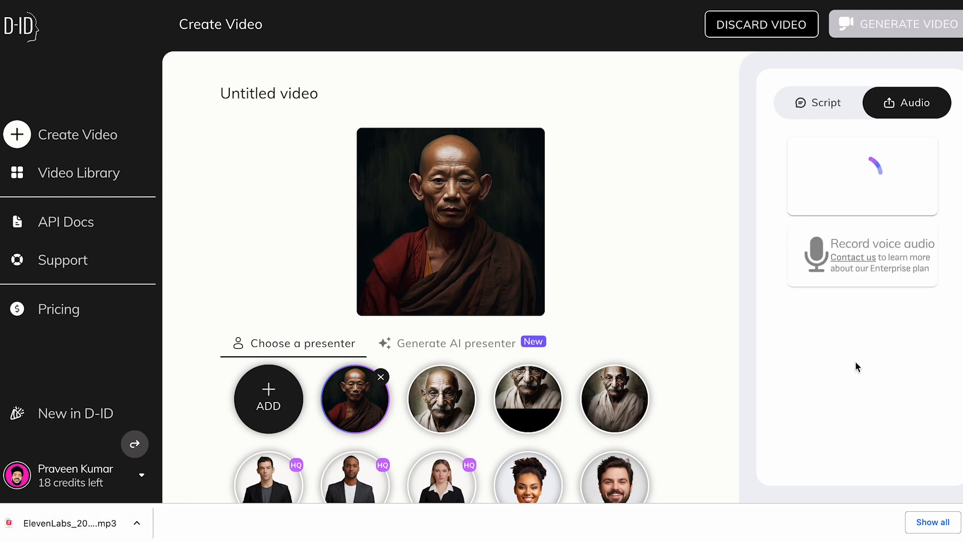
left_click(897, 24)
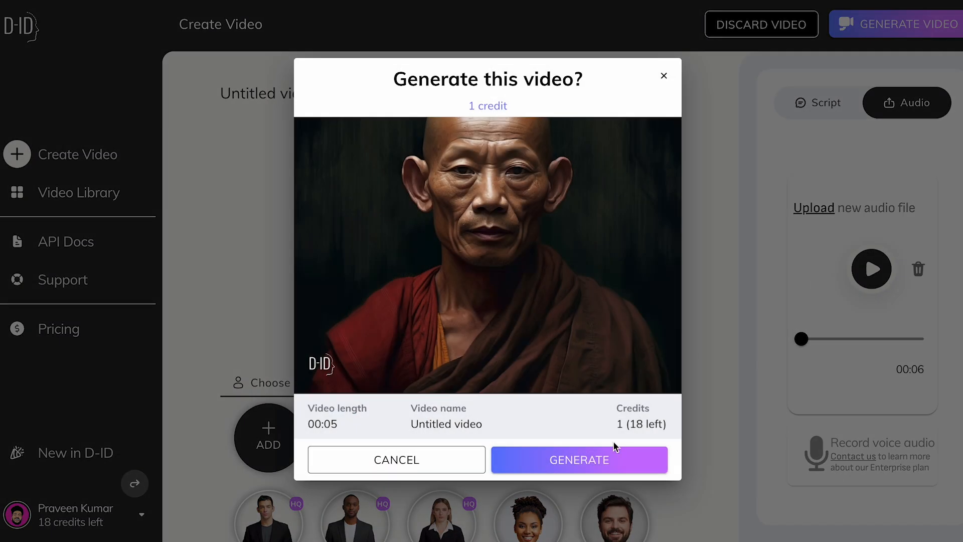
left_click(579, 460)
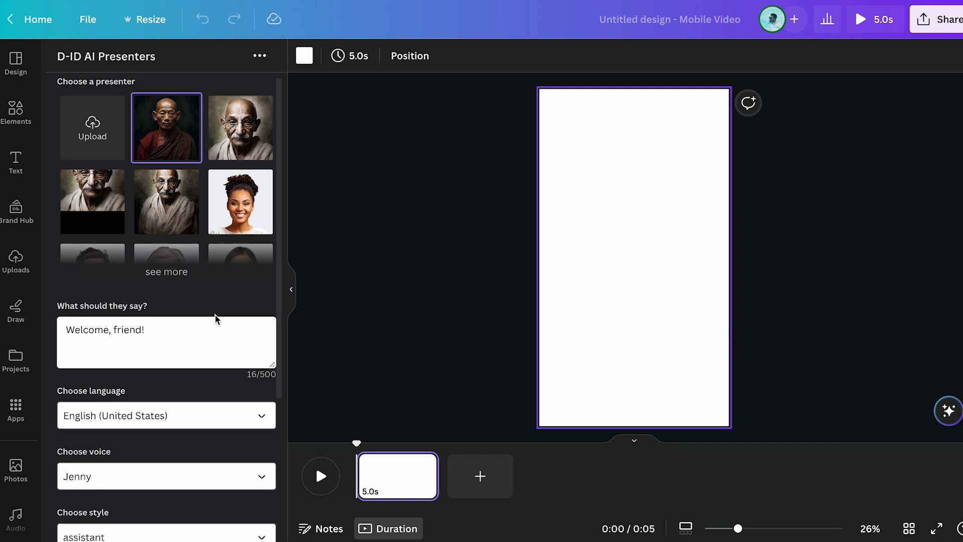
- Enter the quote for the monk presenter and generate it with voice Davis in chat style
left_click(165, 476)
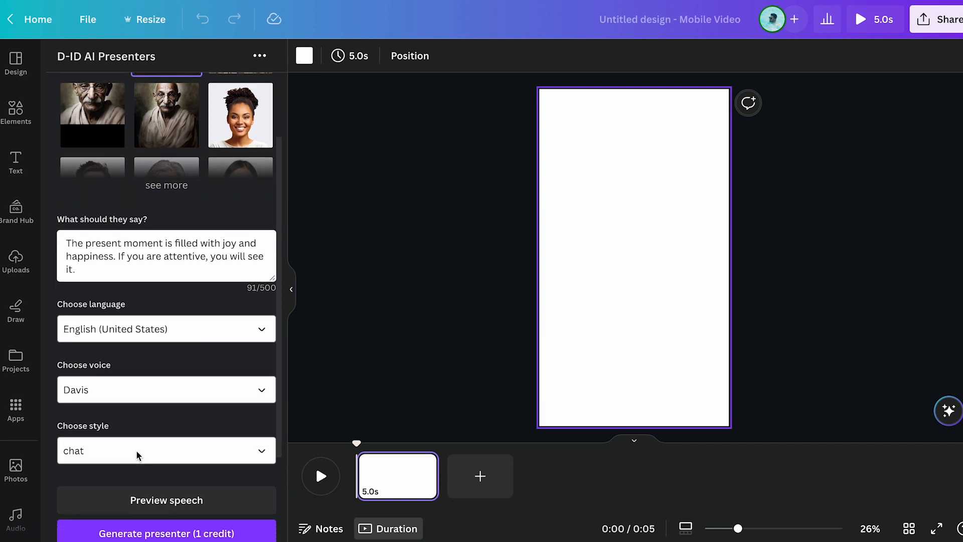
scroll("down", 3)
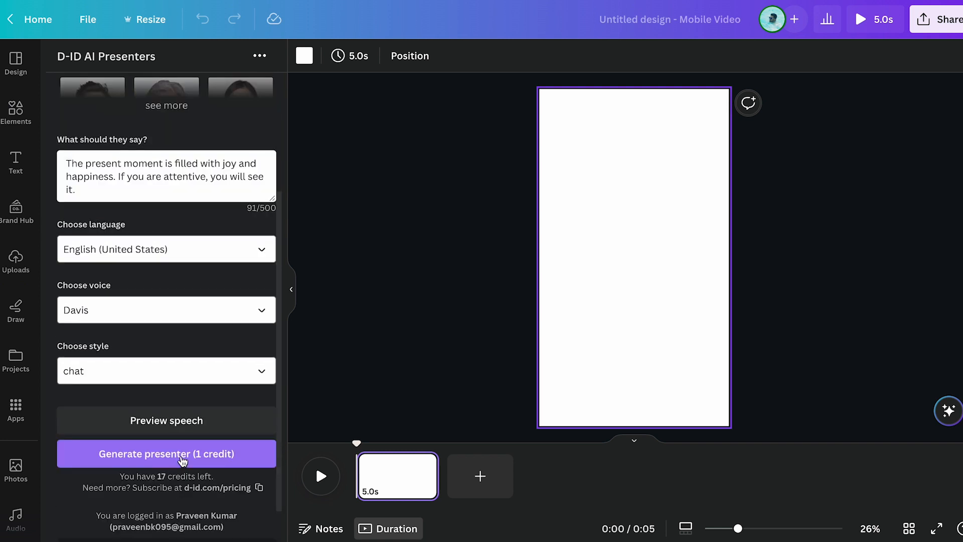
left_click(956, 19)
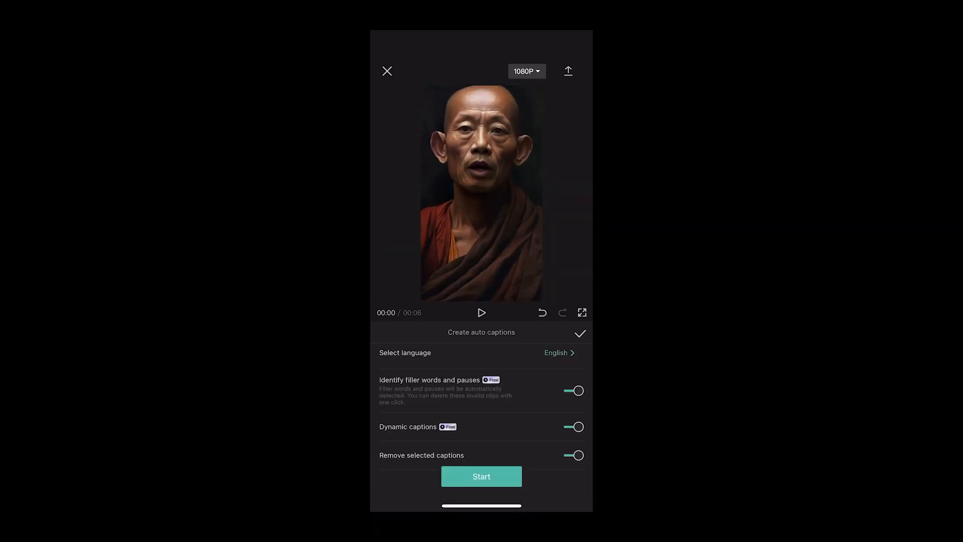
- Auto-caption the monk's quote into timed subtitle clips and select one for editing
left_click(481, 475)
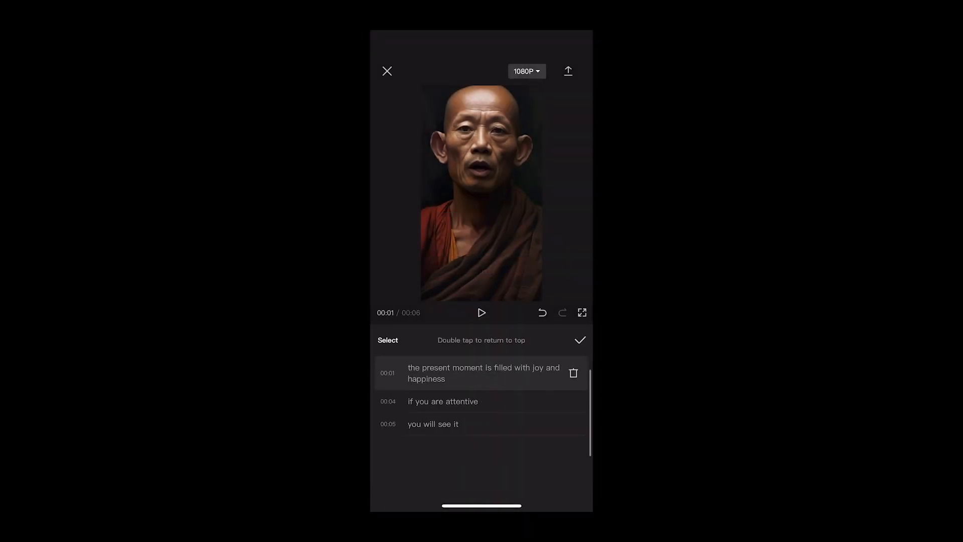
left_click(579, 340)
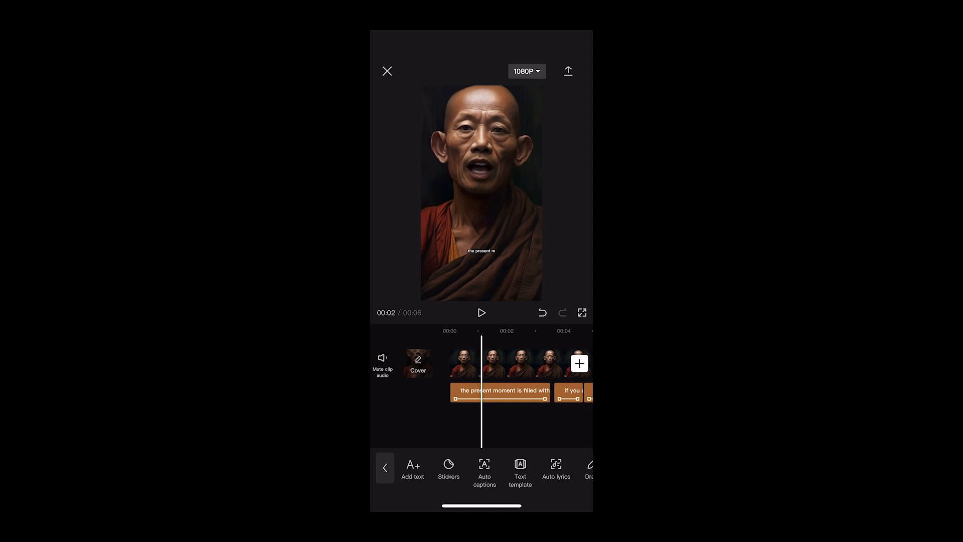
left_click(499, 390)
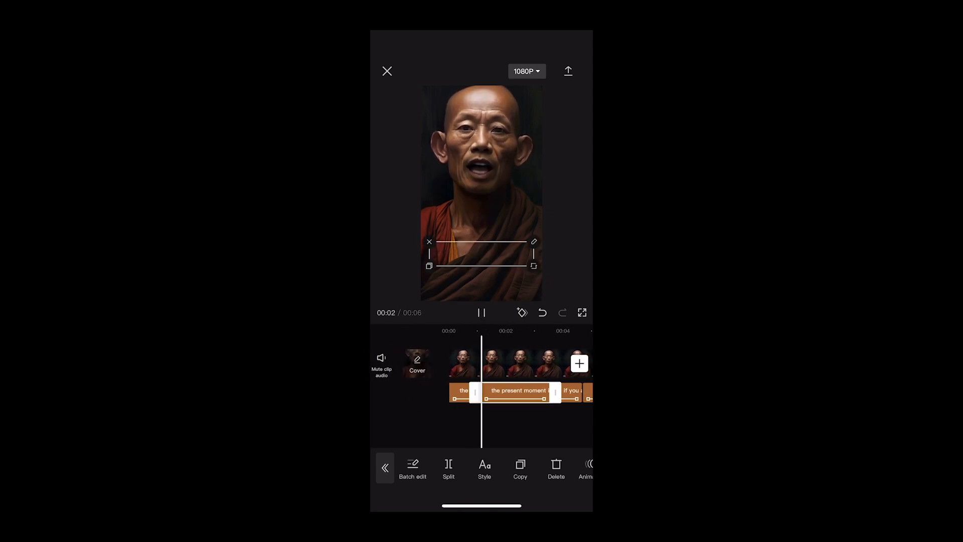
left_click(482, 313)
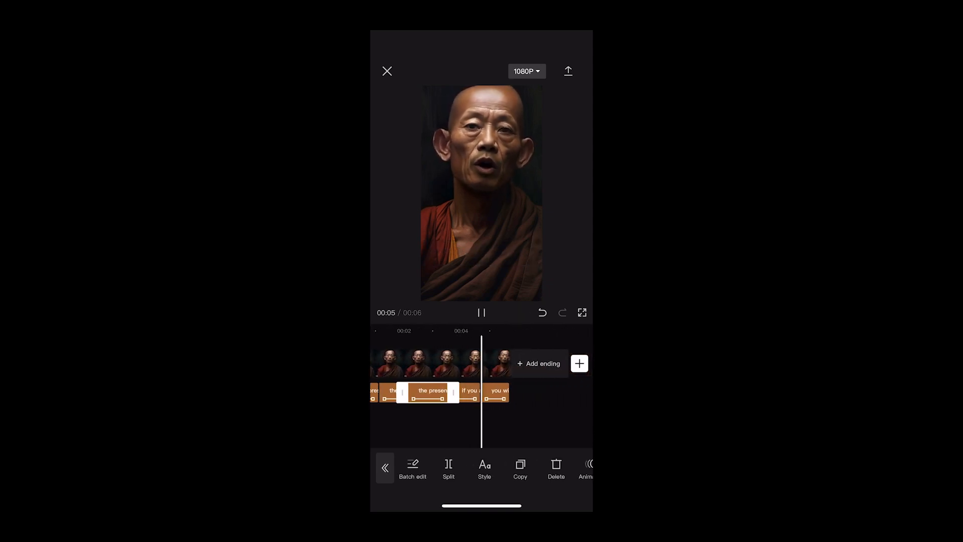